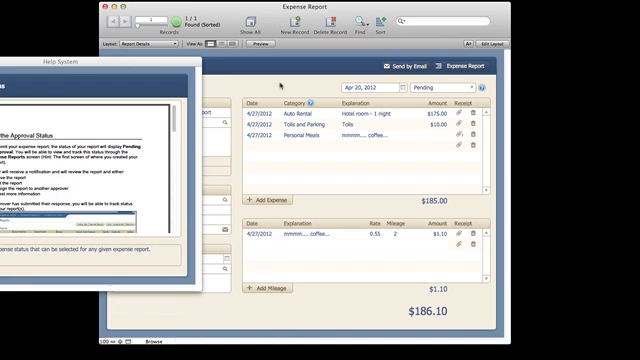
pyautogui.click(264, 108)
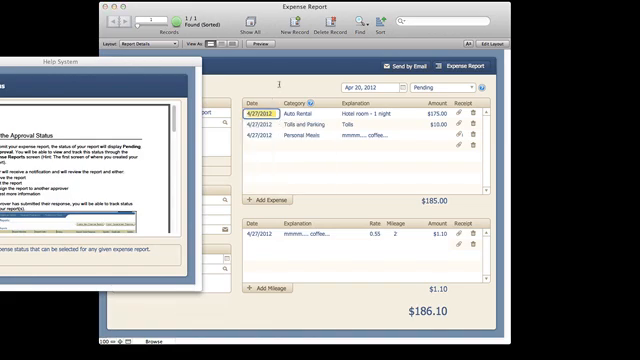